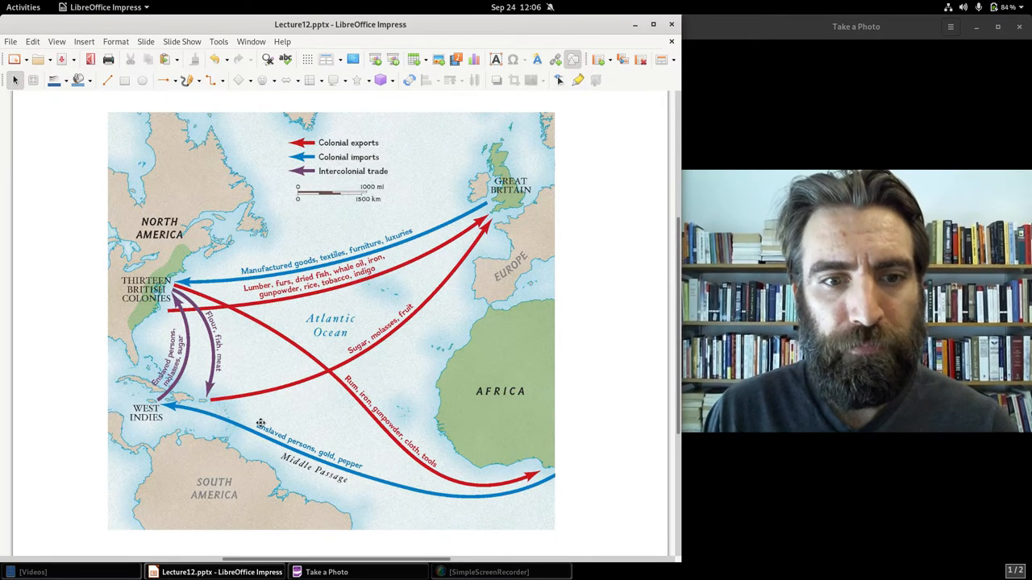
pyautogui.moveTo(323, 323)
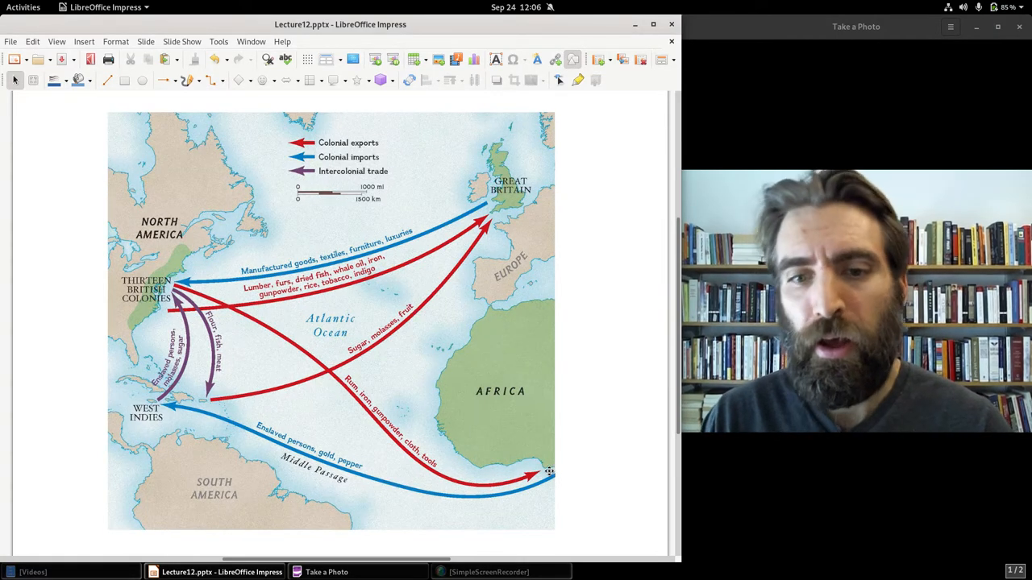
pyautogui.moveTo(211, 423)
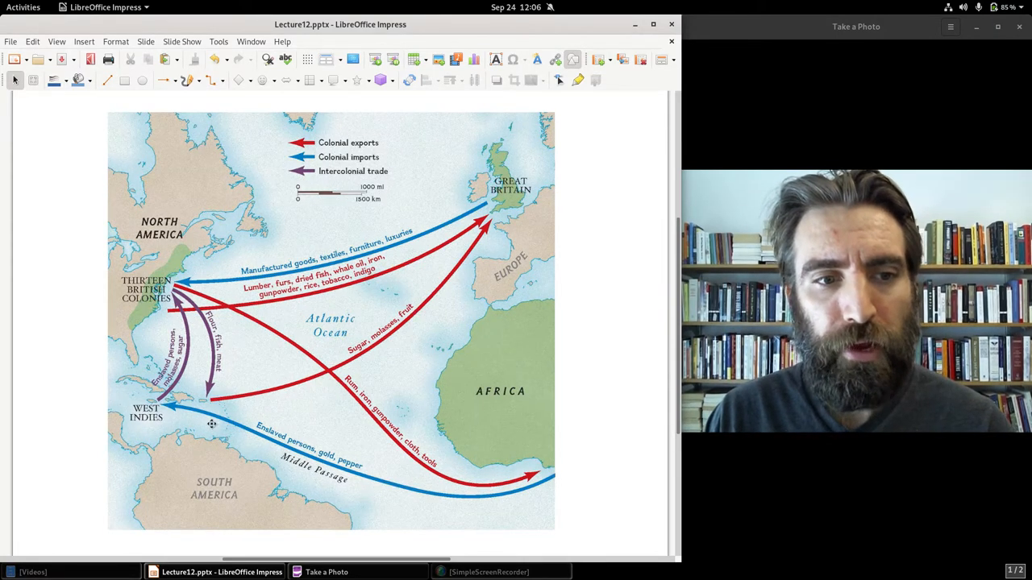
pyautogui.moveTo(325, 245)
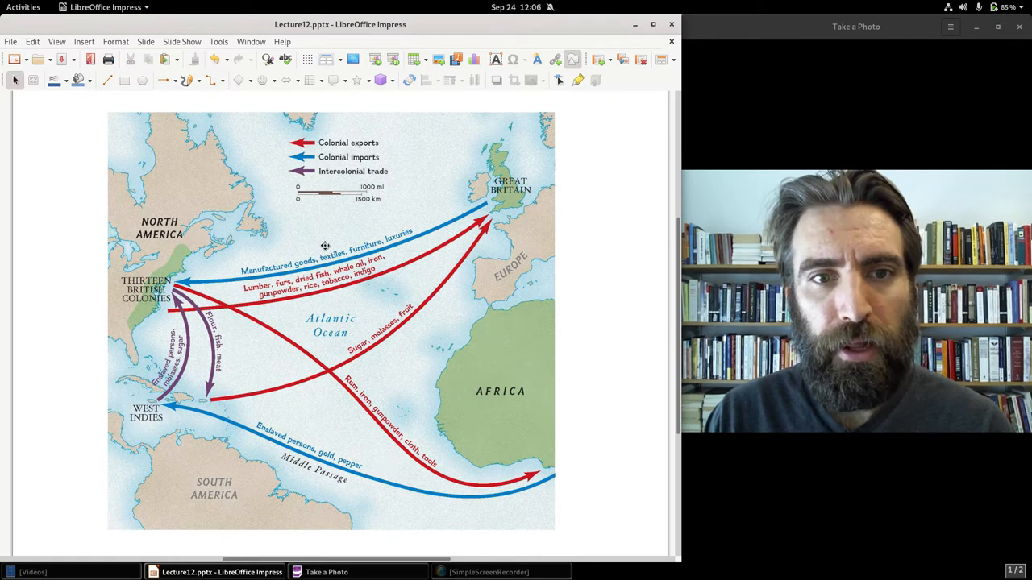
pyautogui.moveTo(351, 198)
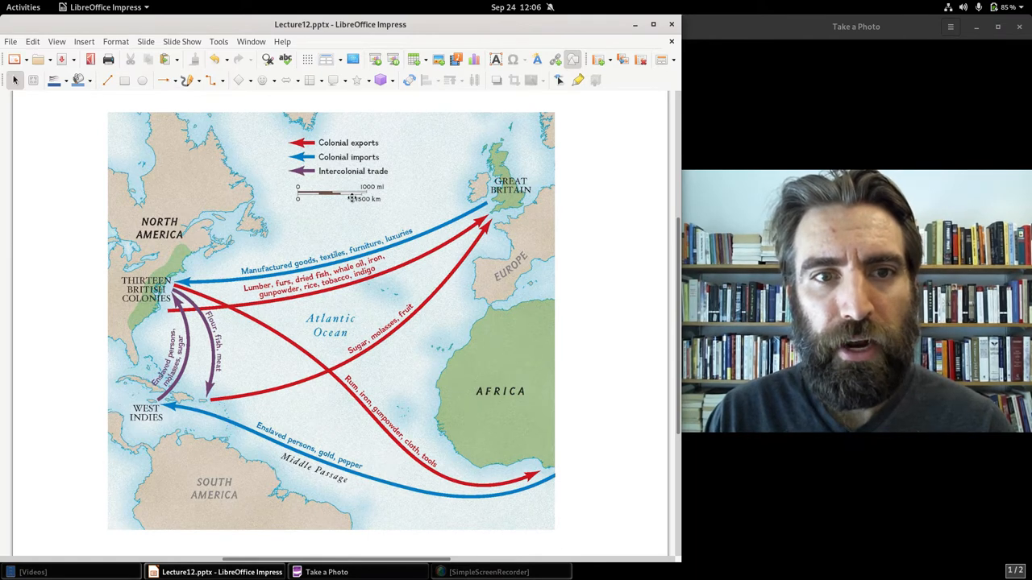
pyautogui.moveTo(580, 195)
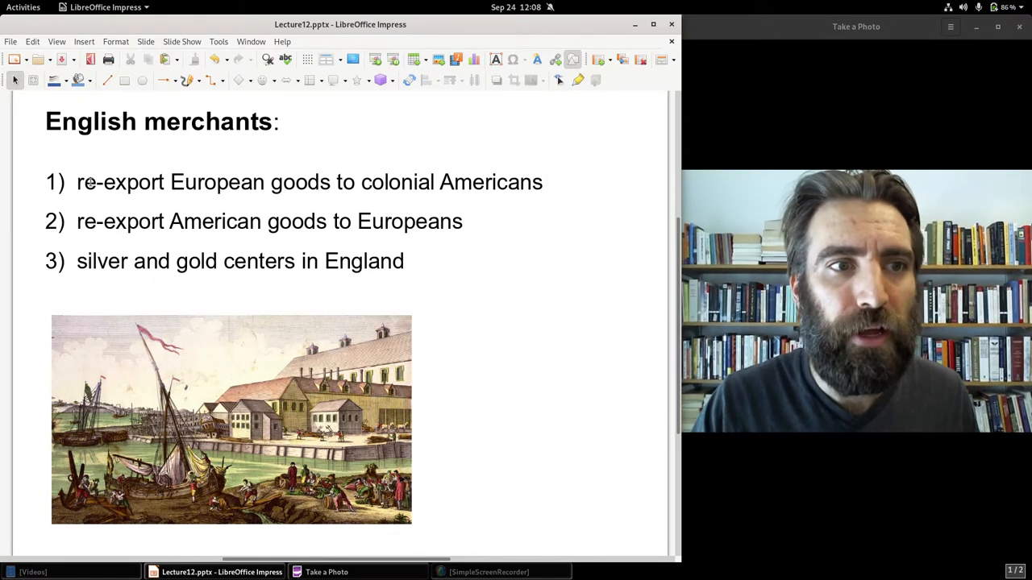
# Advance to the next slide, 'Early English Empire', showing sea routes from London to India and China
pyautogui.click(167, 181)
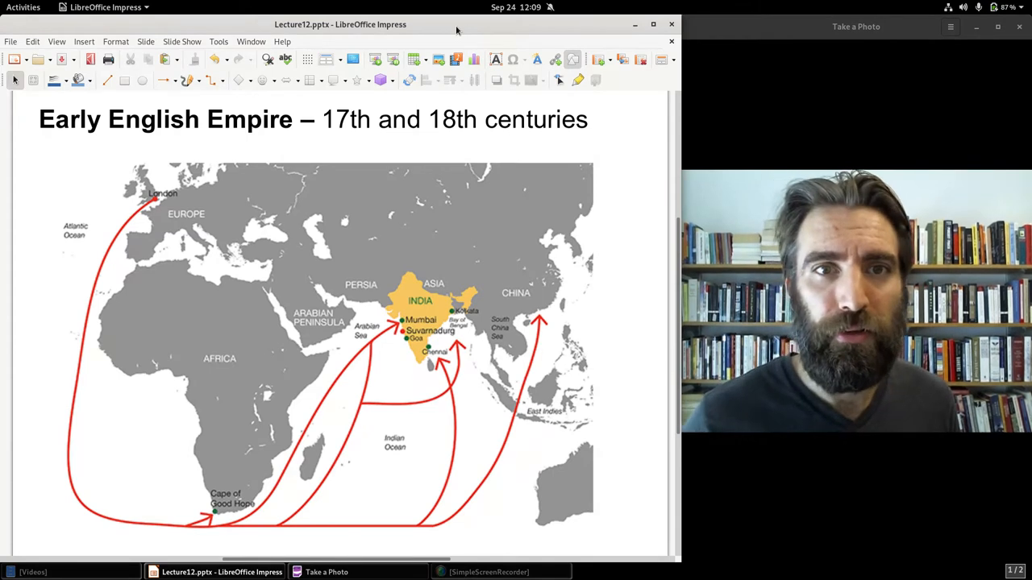
pyautogui.moveTo(215, 218)
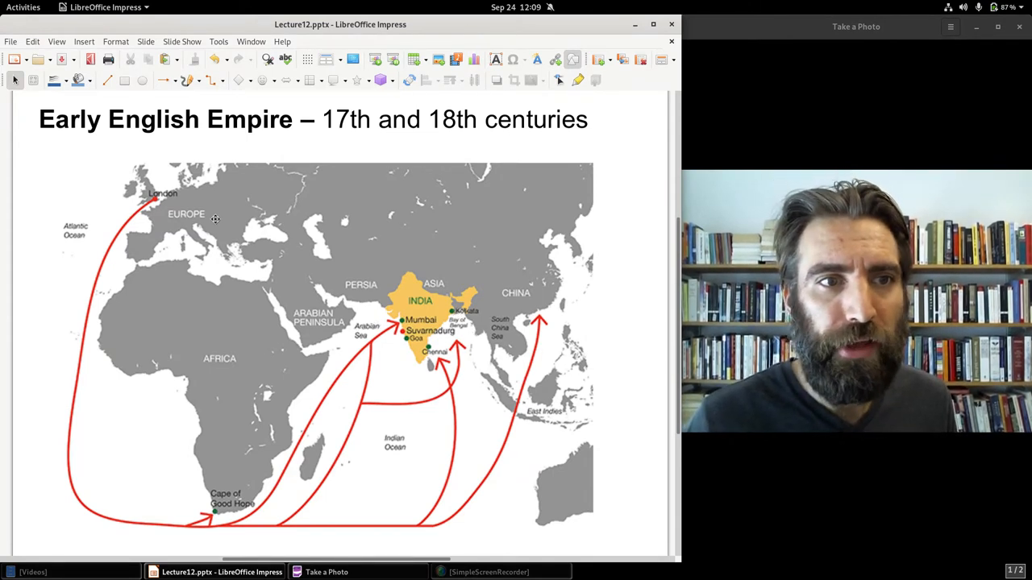
pyautogui.moveTo(141, 491)
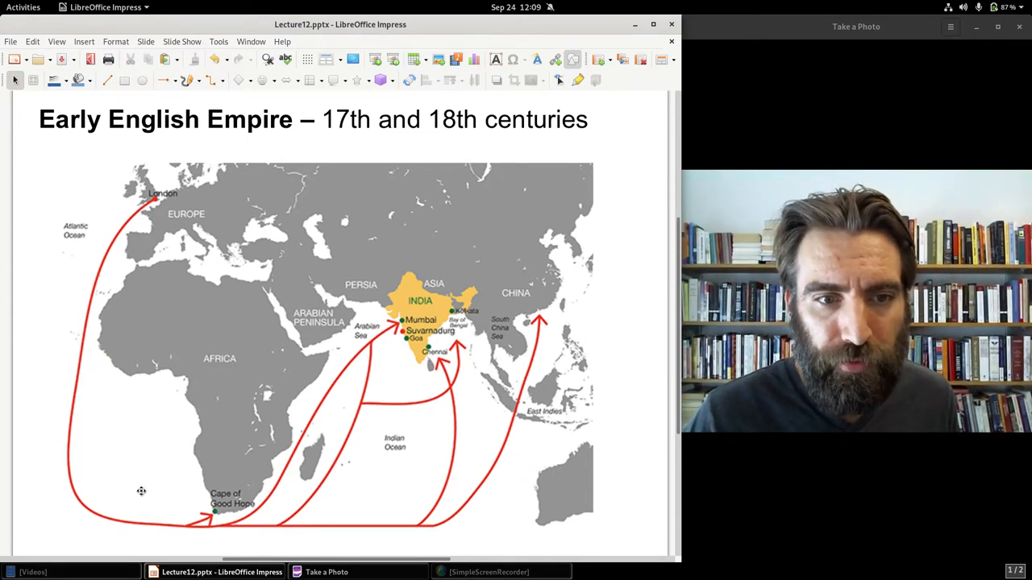
pyautogui.moveTo(380, 345)
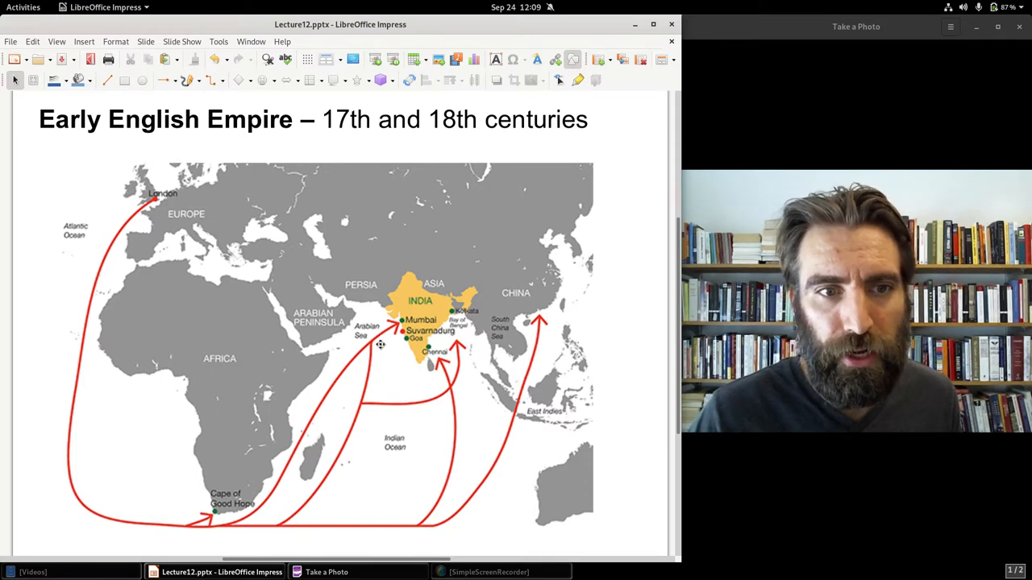
pyautogui.moveTo(411, 340)
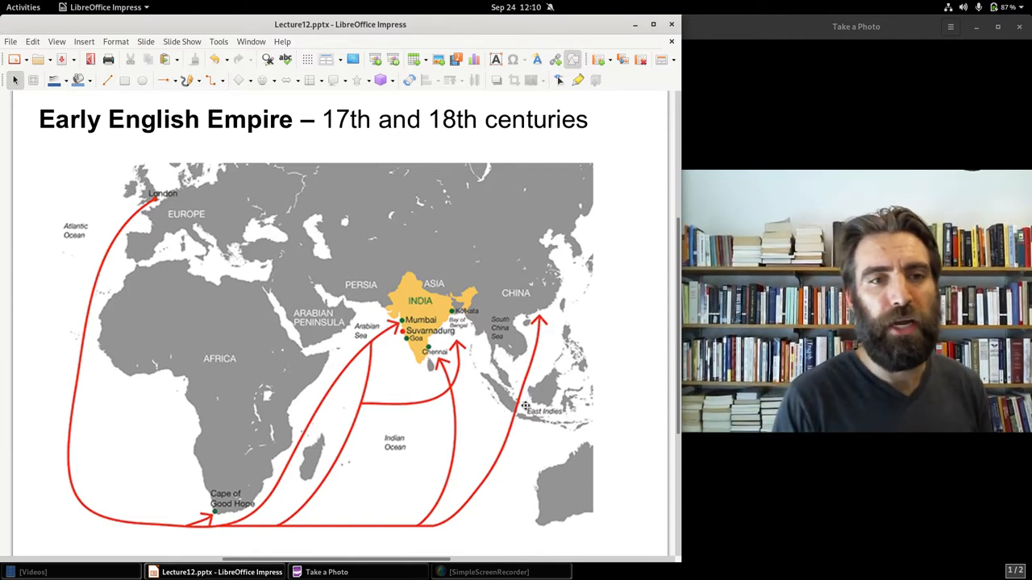
pyautogui.moveTo(413, 408)
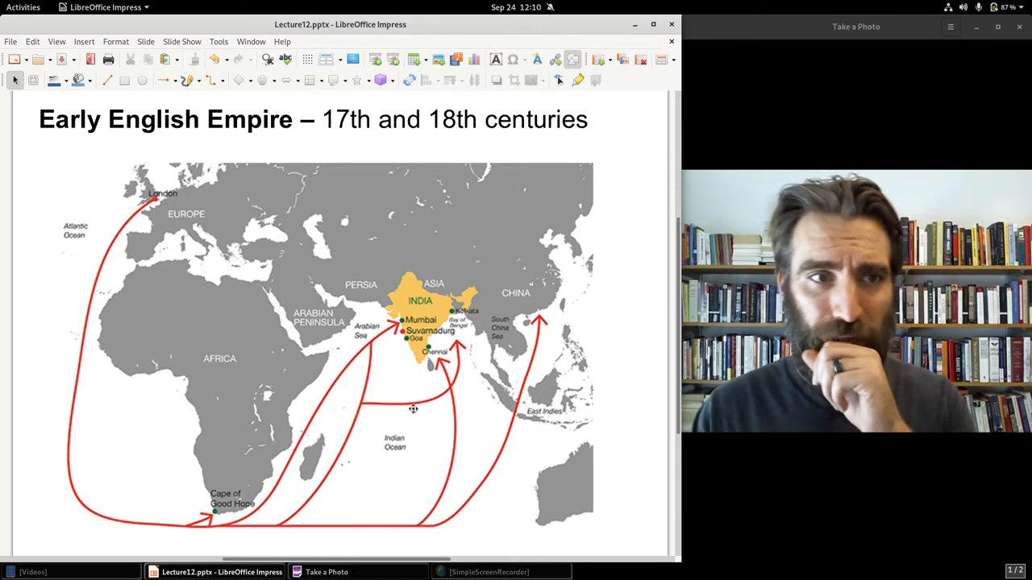
pyautogui.moveTo(125, 205)
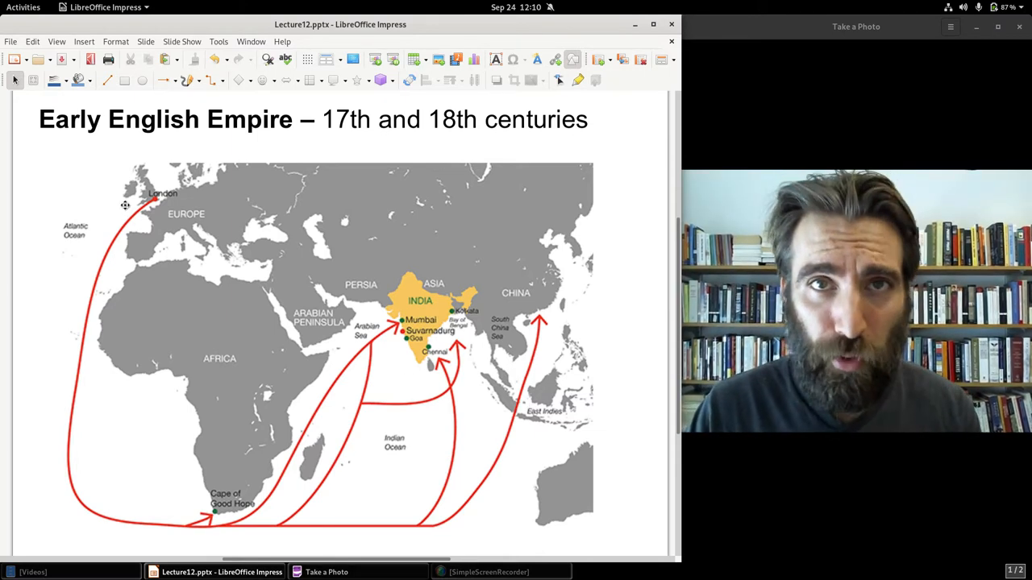
pyautogui.moveTo(161, 216)
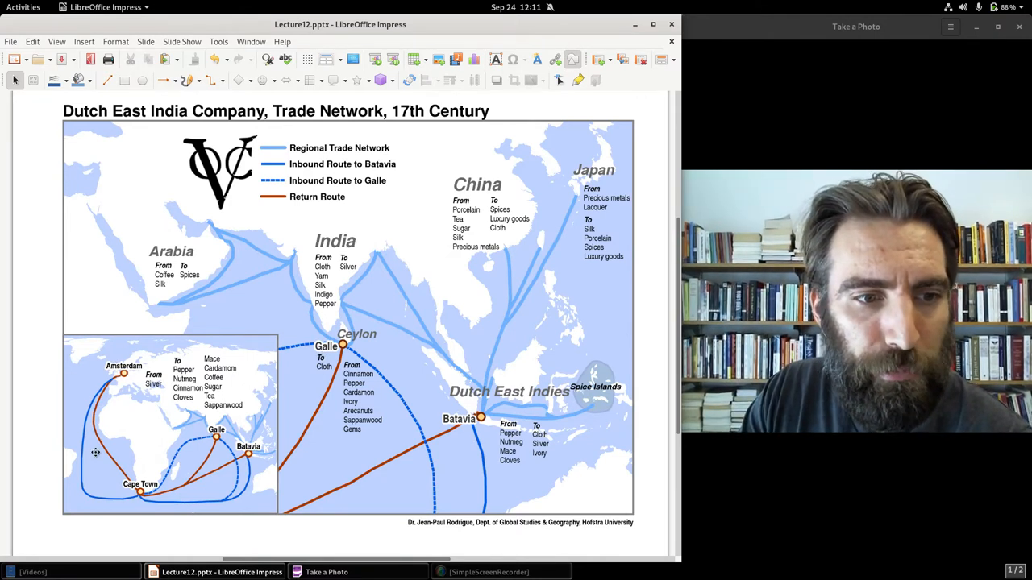
pyautogui.moveTo(463, 436)
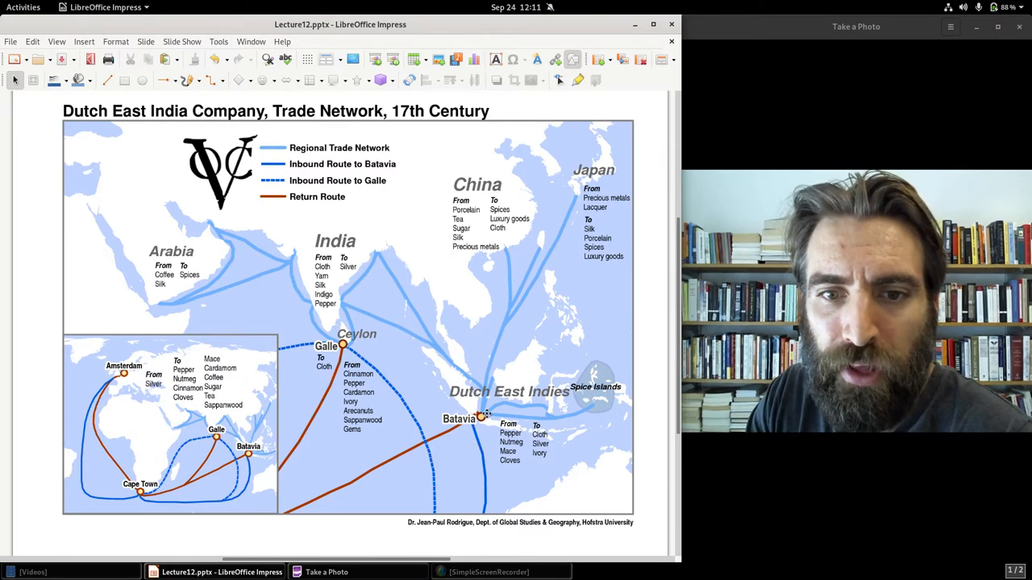
pyautogui.moveTo(540, 407)
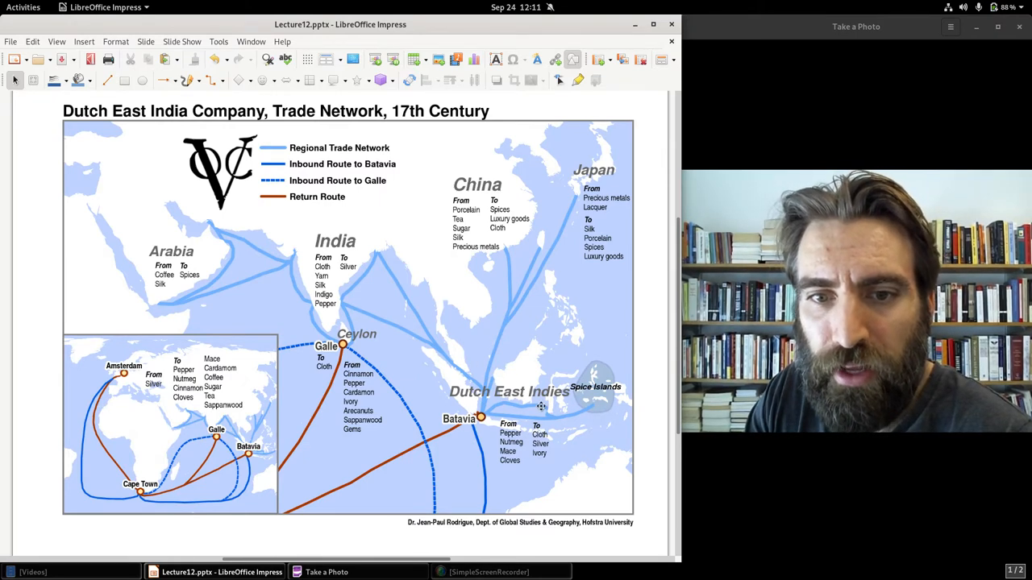
pyautogui.moveTo(516, 275)
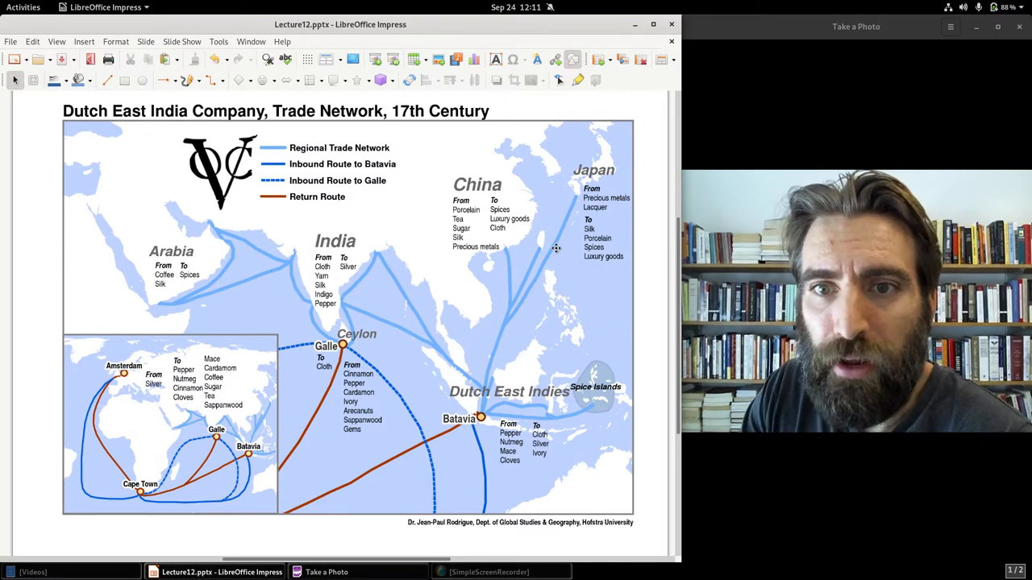
pyautogui.moveTo(509, 65)
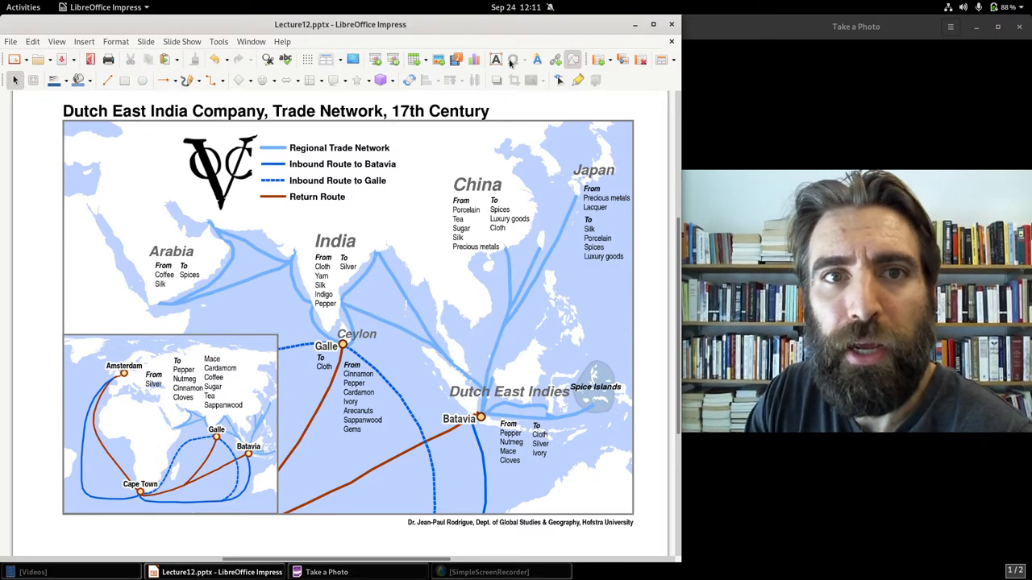
pyautogui.moveTo(509, 38)
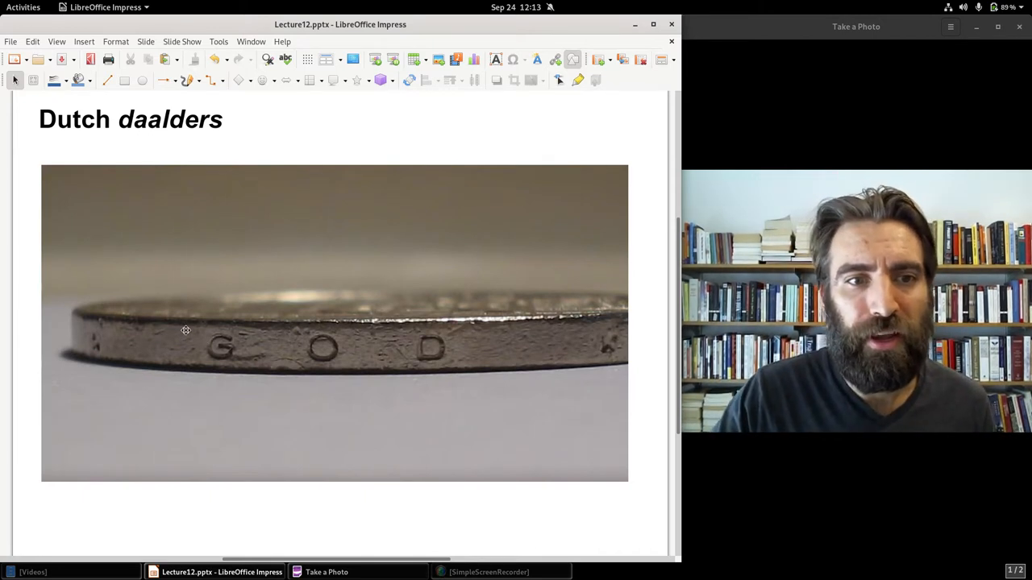
pyautogui.moveTo(516, 347)
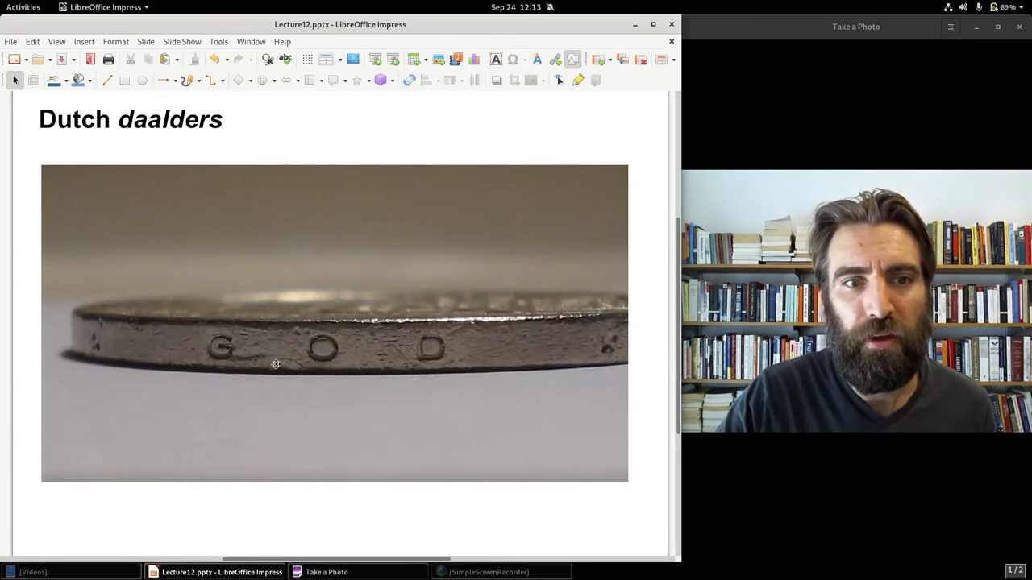
pyautogui.moveTo(241, 371)
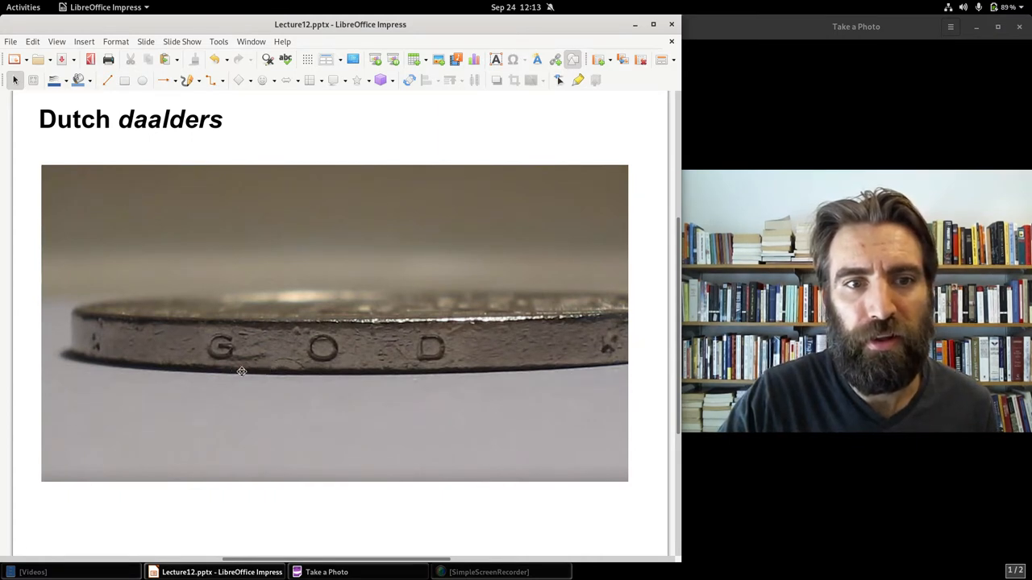
pyautogui.moveTo(250, 374)
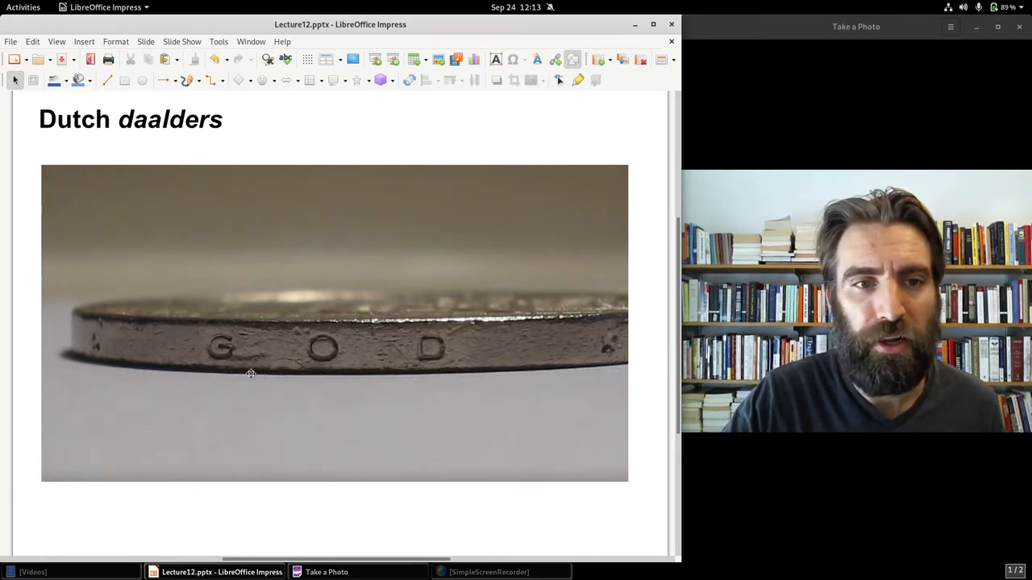
pyautogui.moveTo(655, 344)
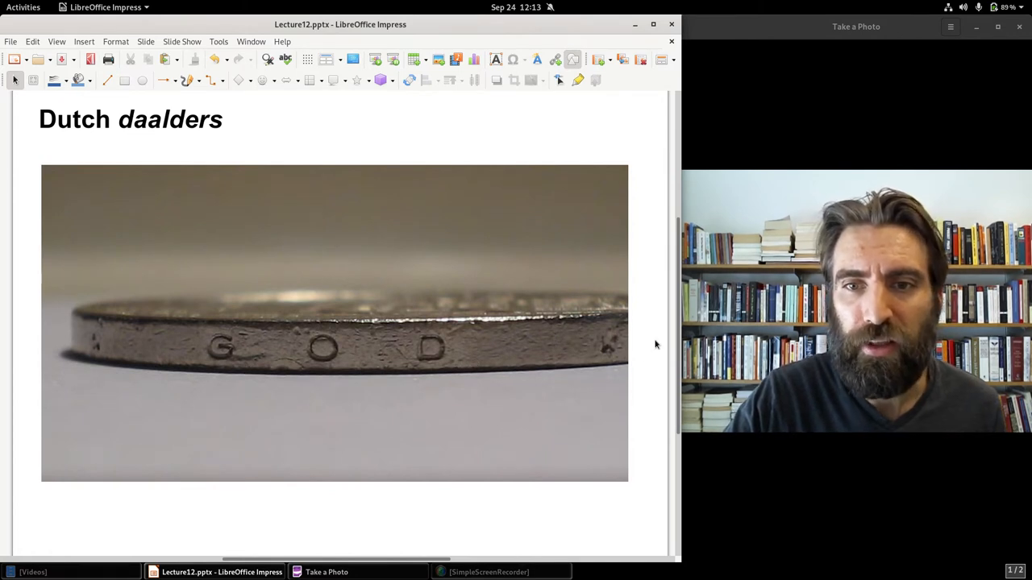
pyautogui.moveTo(643, 348)
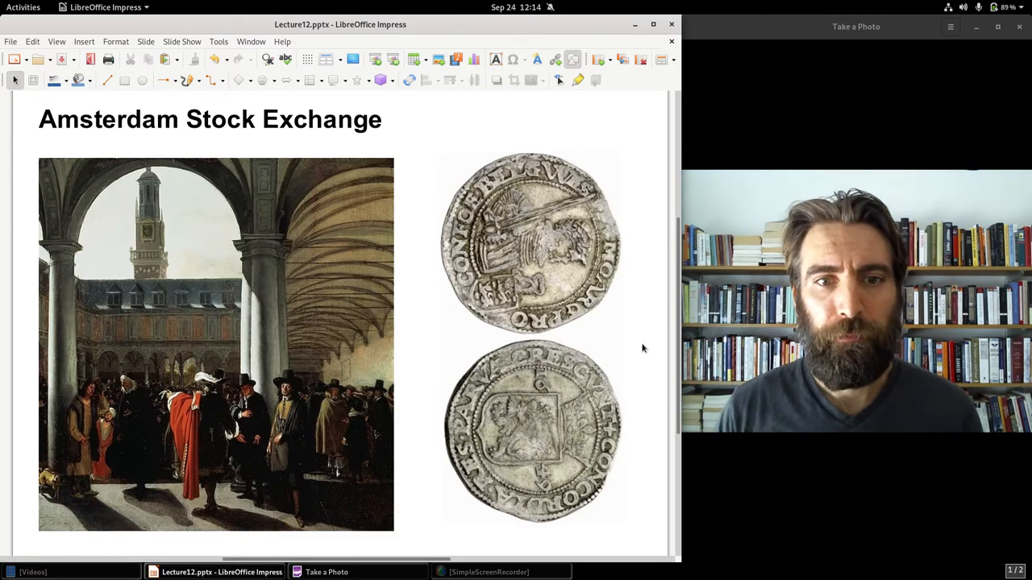
# Advance one slide, to the 'French Empire in America' map of 1750 claims
pyautogui.press('Right')
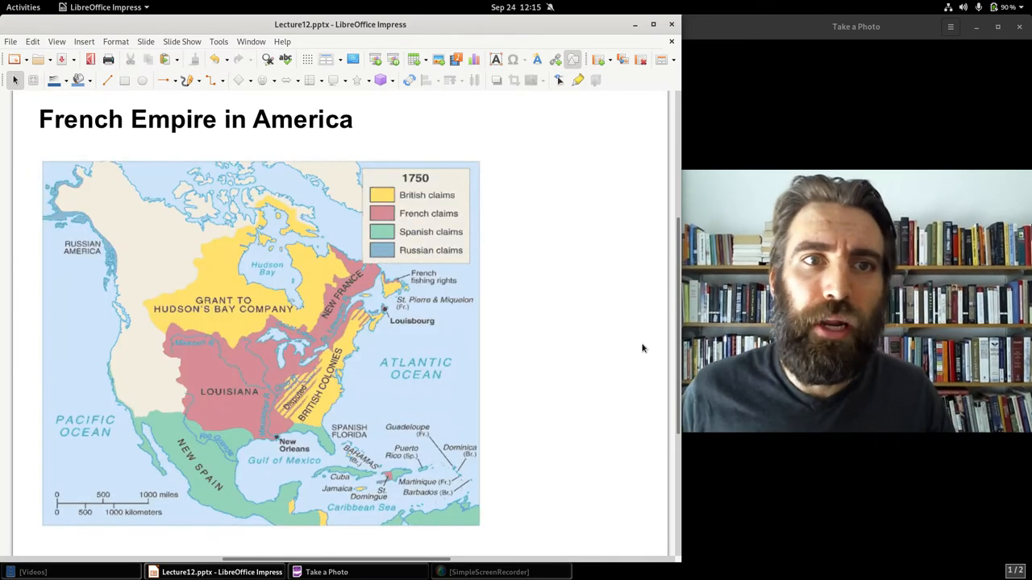
pyautogui.moveTo(253, 368)
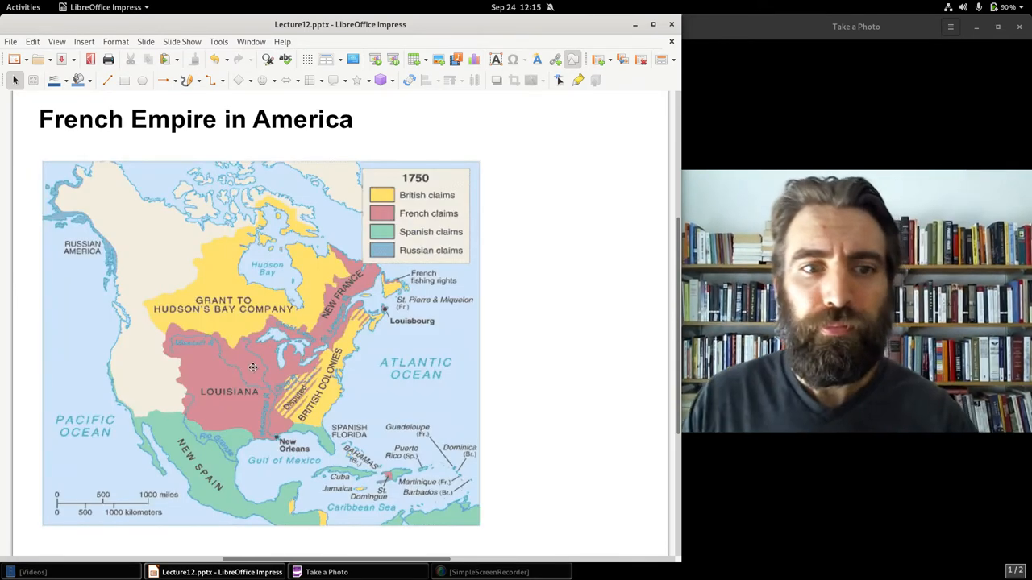
pyautogui.moveTo(356, 292)
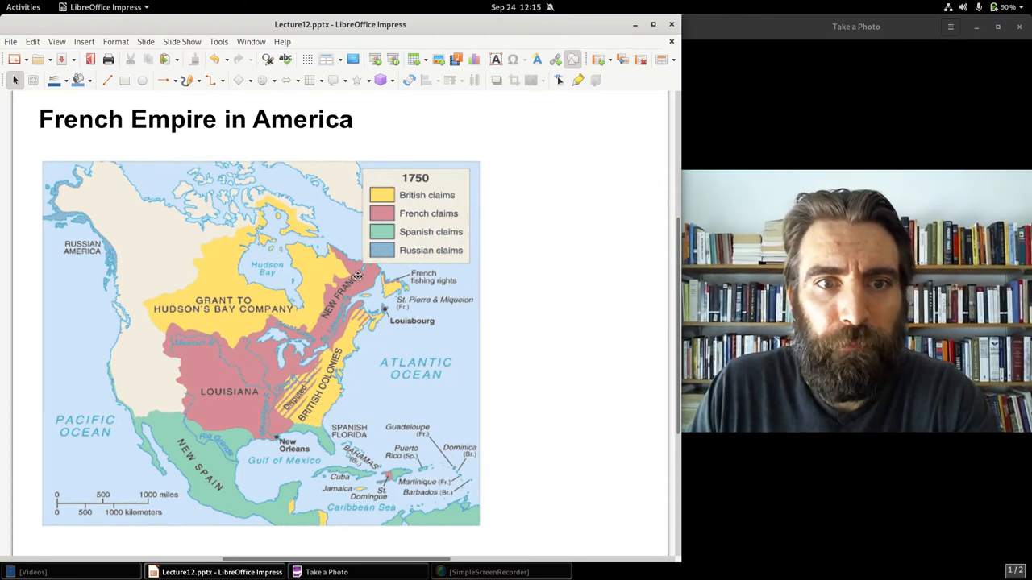
pyautogui.moveTo(342, 325)
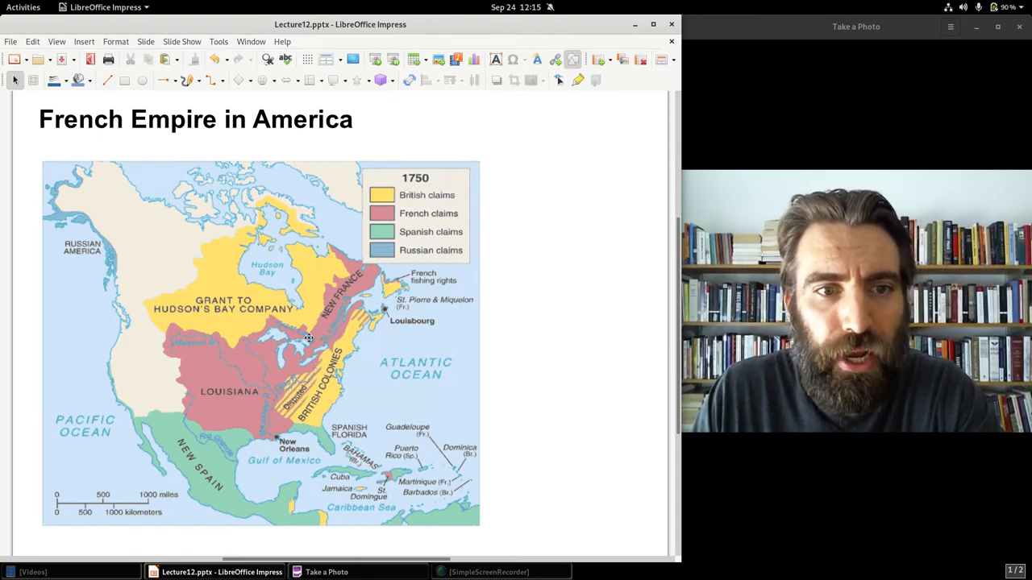
pyautogui.moveTo(191, 399)
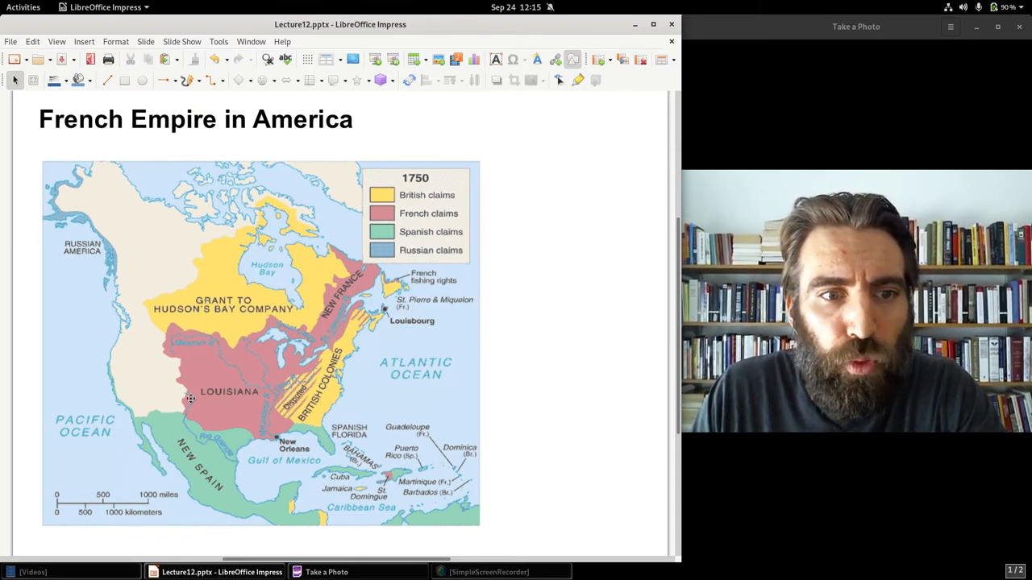
pyautogui.moveTo(262, 411)
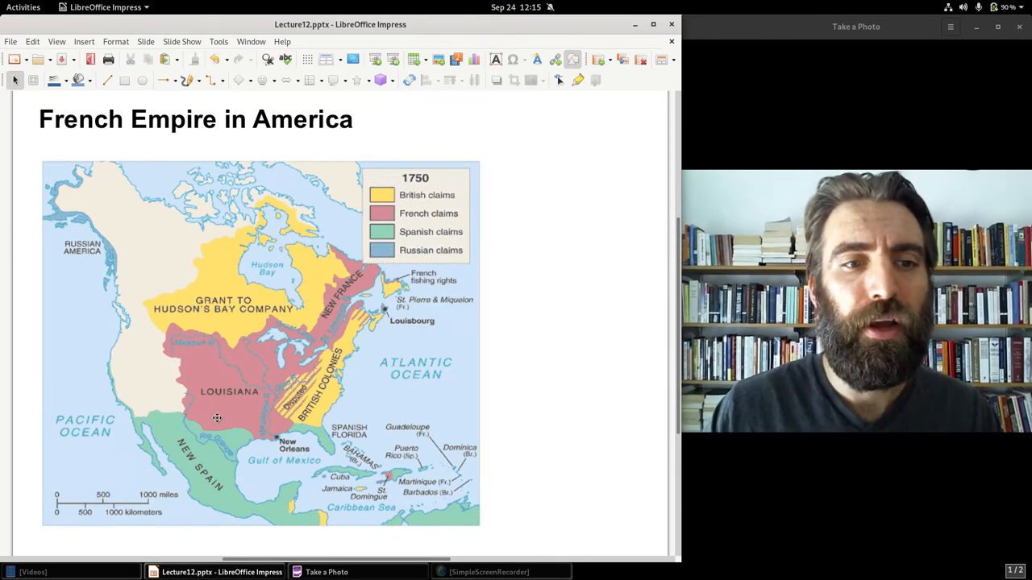
pyautogui.moveTo(295, 359)
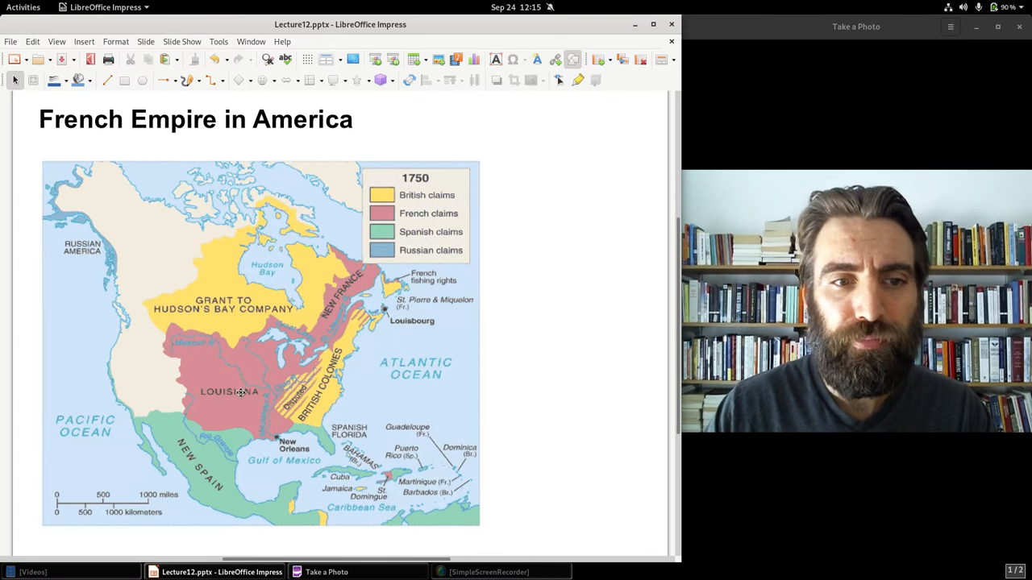
pyautogui.moveTo(255, 407)
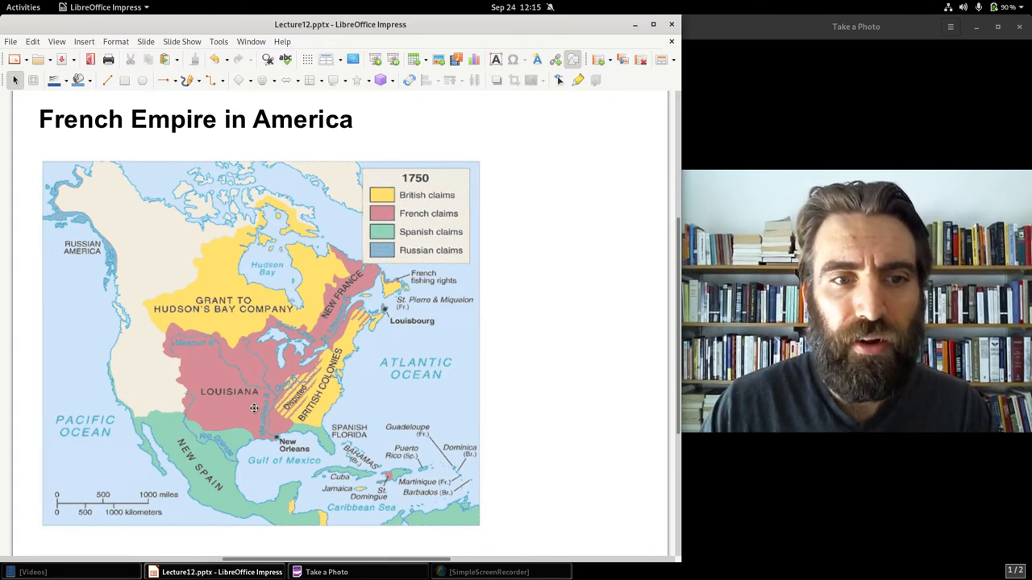
pyautogui.moveTo(197, 361)
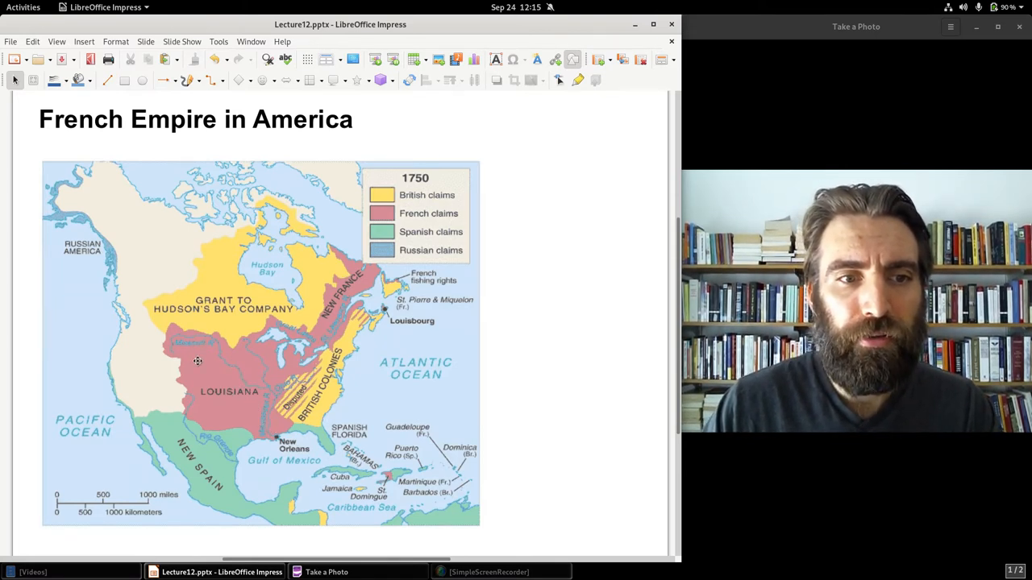
pyautogui.moveTo(332, 333)
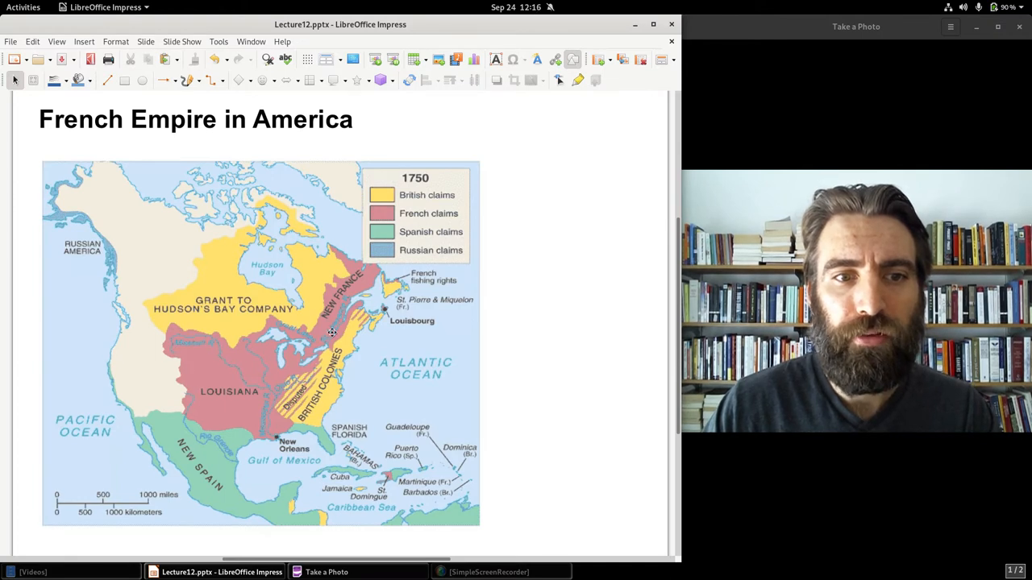
pyautogui.moveTo(395, 492)
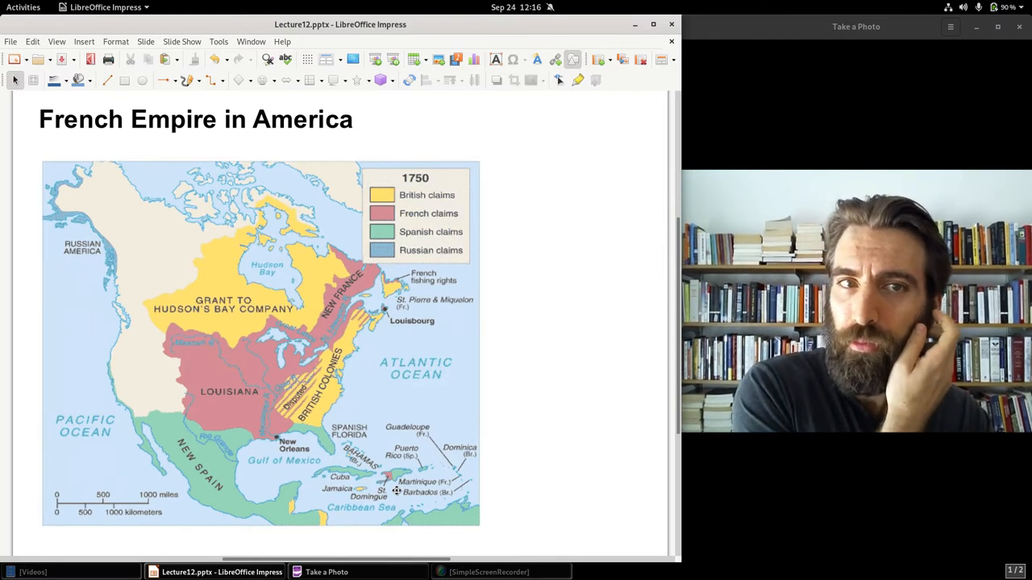
pyautogui.moveTo(524, 170)
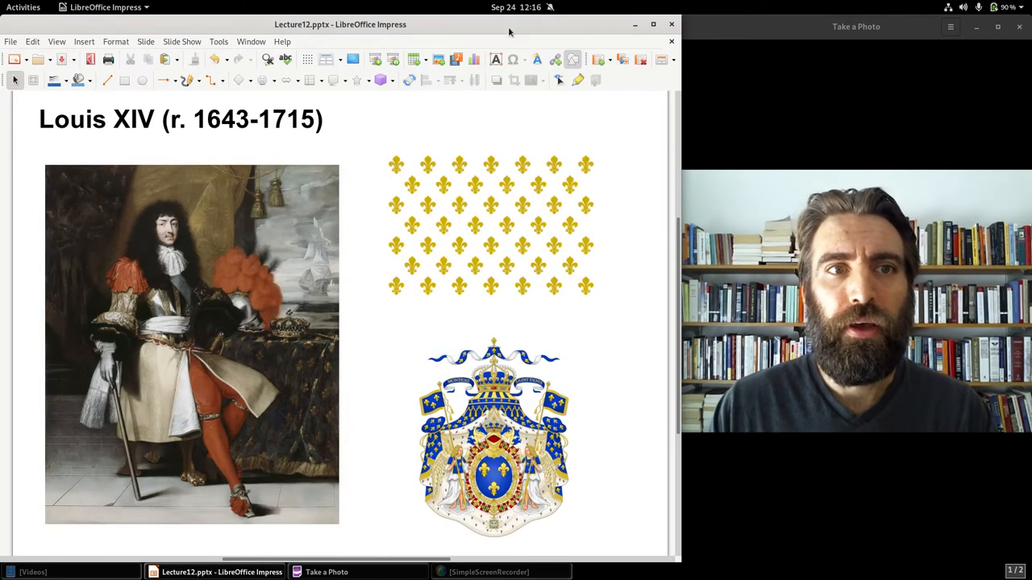
pyautogui.moveTo(481, 10)
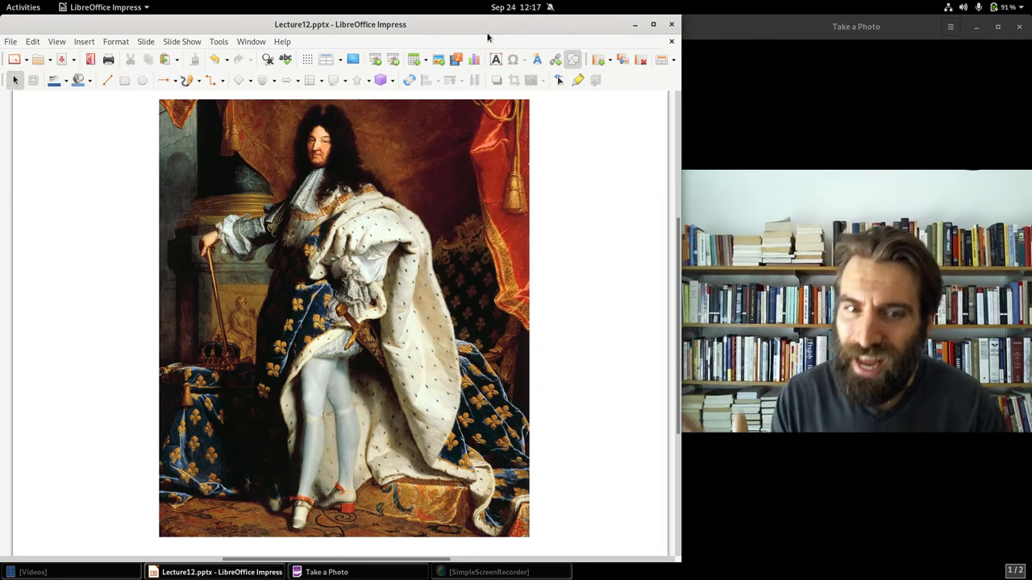
pyautogui.moveTo(337, 437)
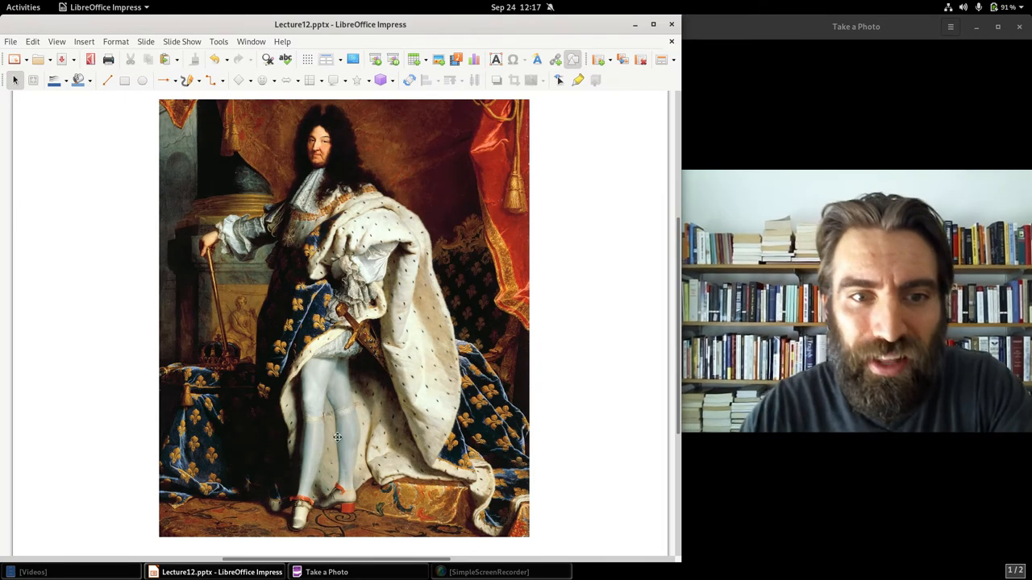
pyautogui.moveTo(597, 292)
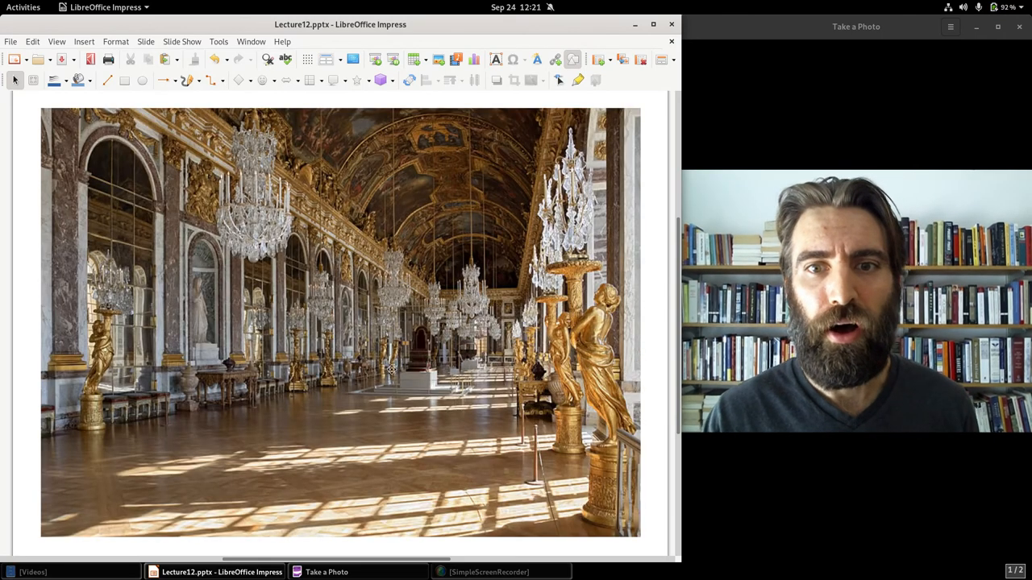
pyautogui.moveTo(379, 297)
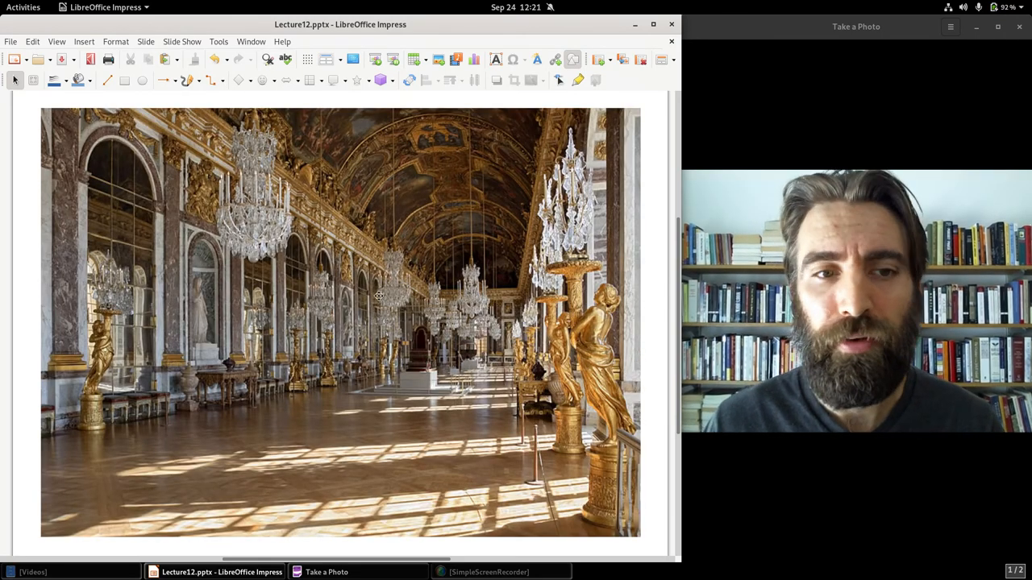
pyautogui.moveTo(204, 316)
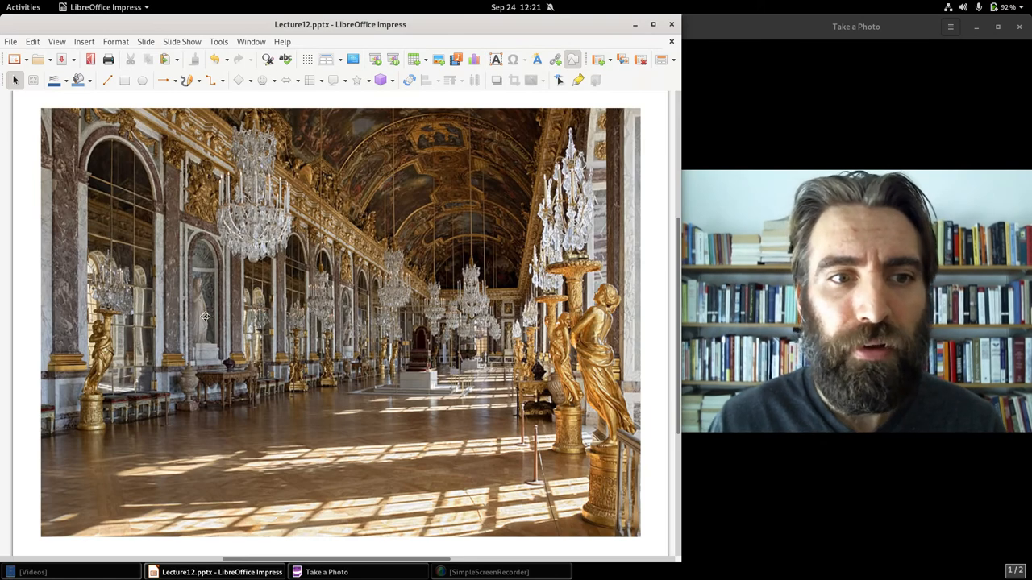
pyautogui.moveTo(451, 397)
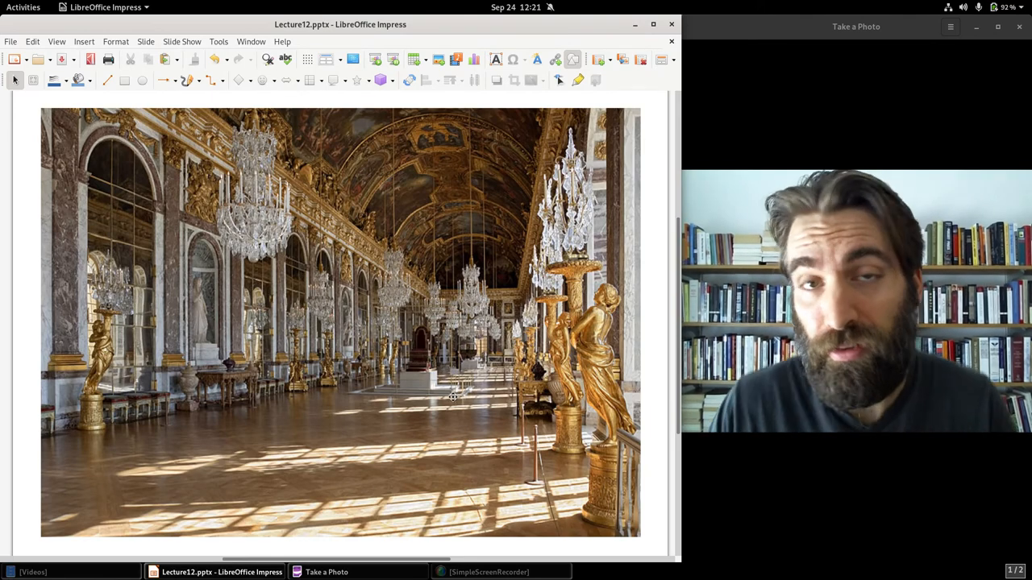
pyautogui.moveTo(428, 413)
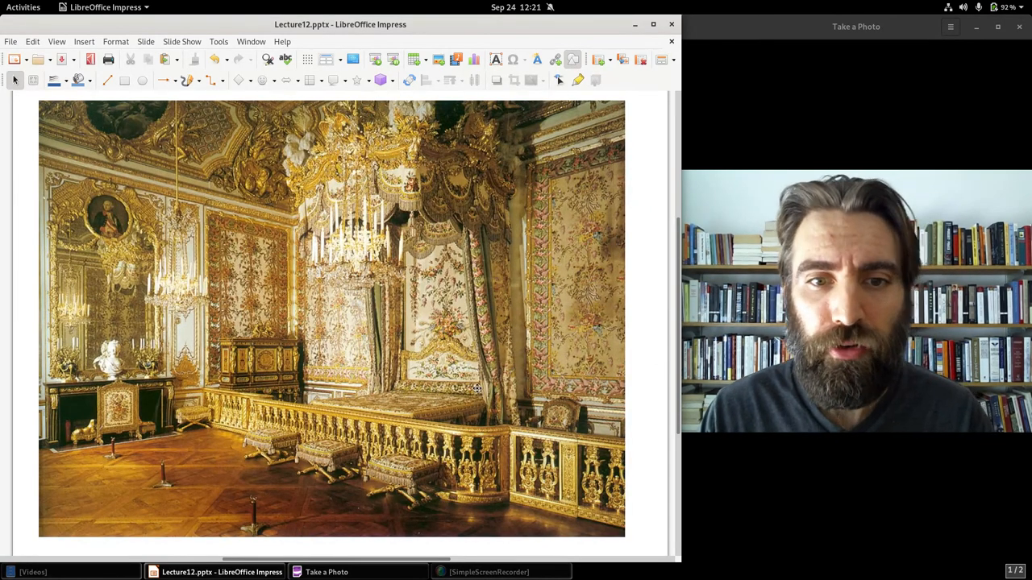
pyautogui.moveTo(653, 364)
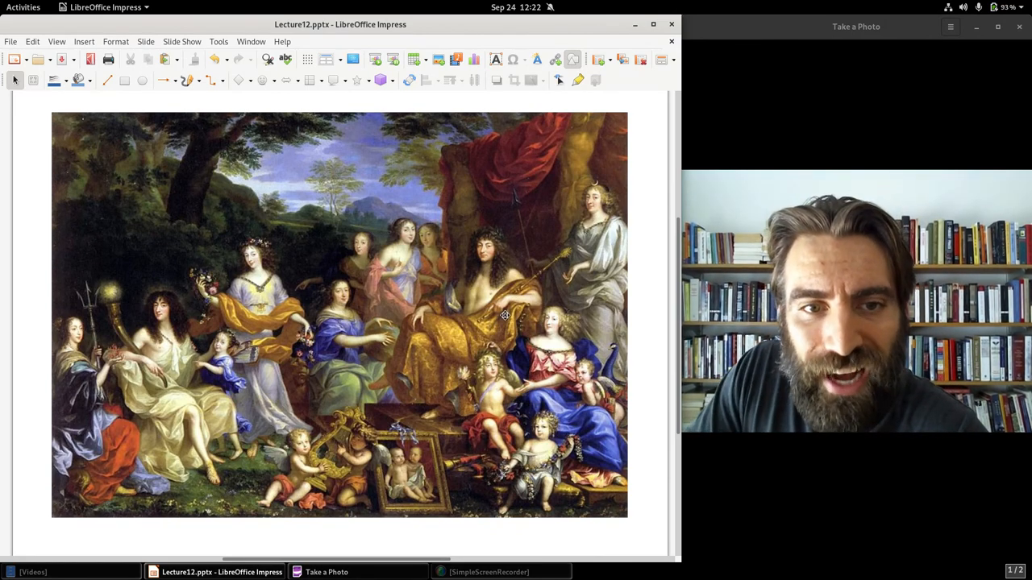
pyautogui.moveTo(544, 300)
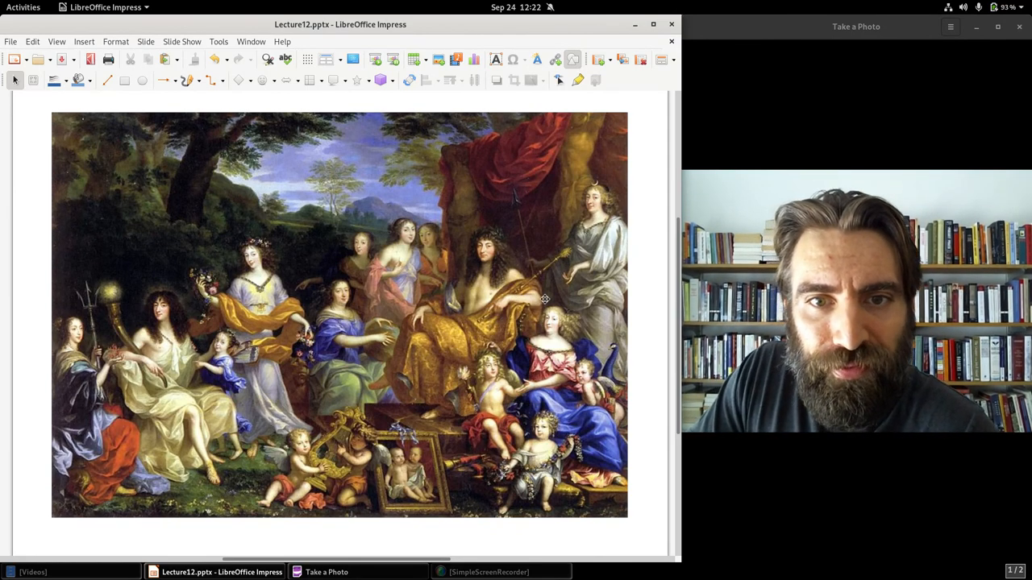
pyautogui.moveTo(643, 295)
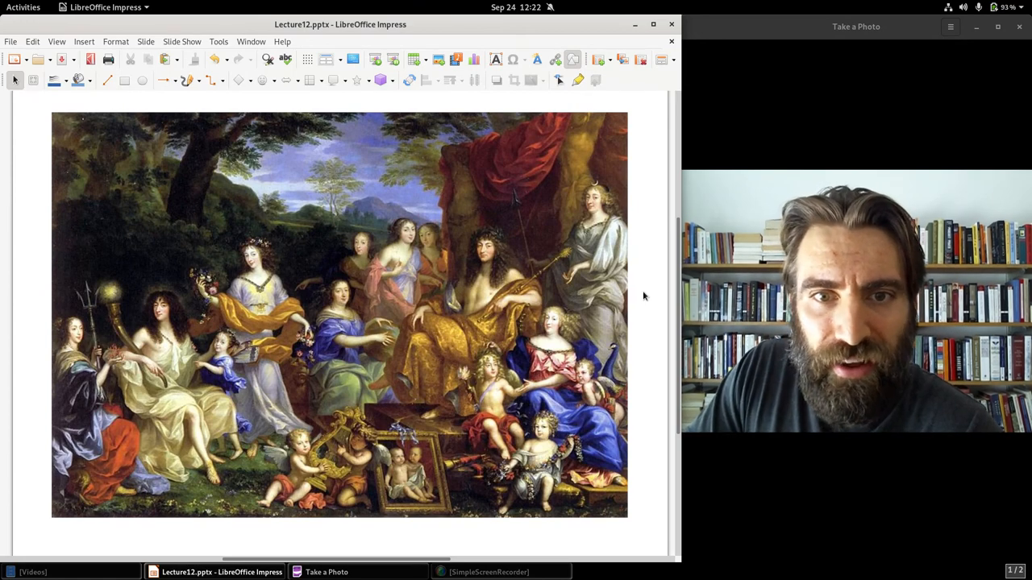